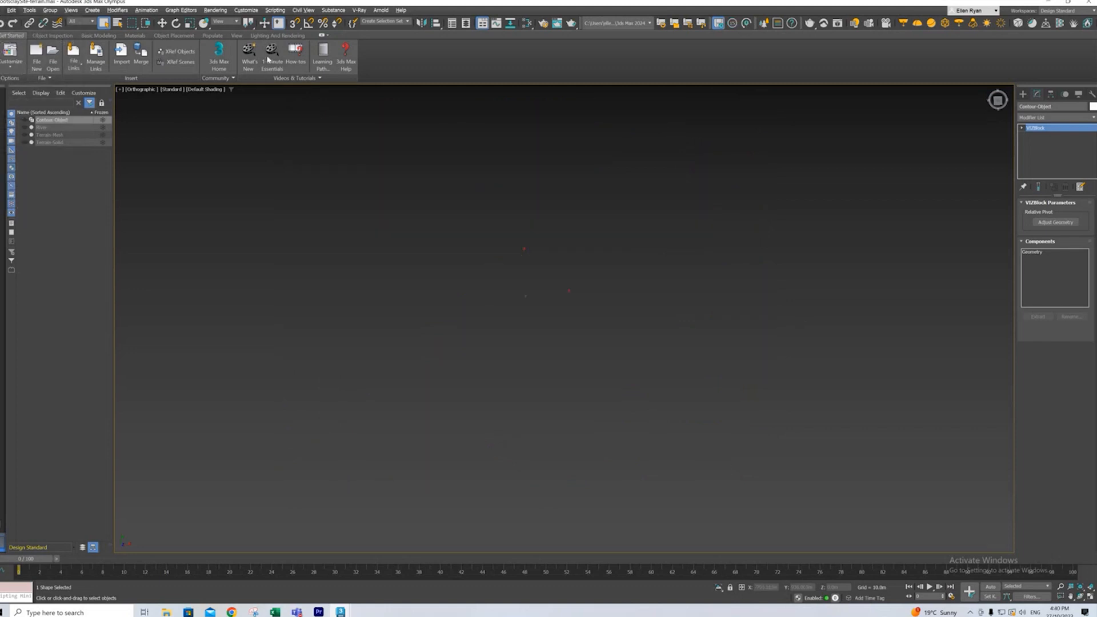
Step: Open the Import file browser from the File menu
left_click(7, 10)
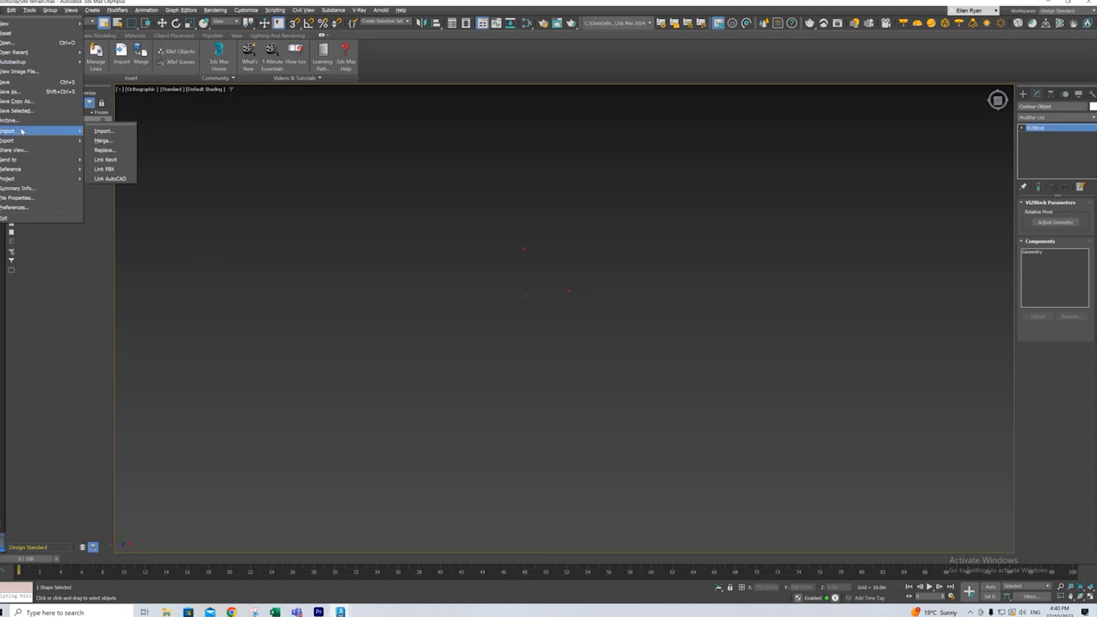
left_click(103, 132)
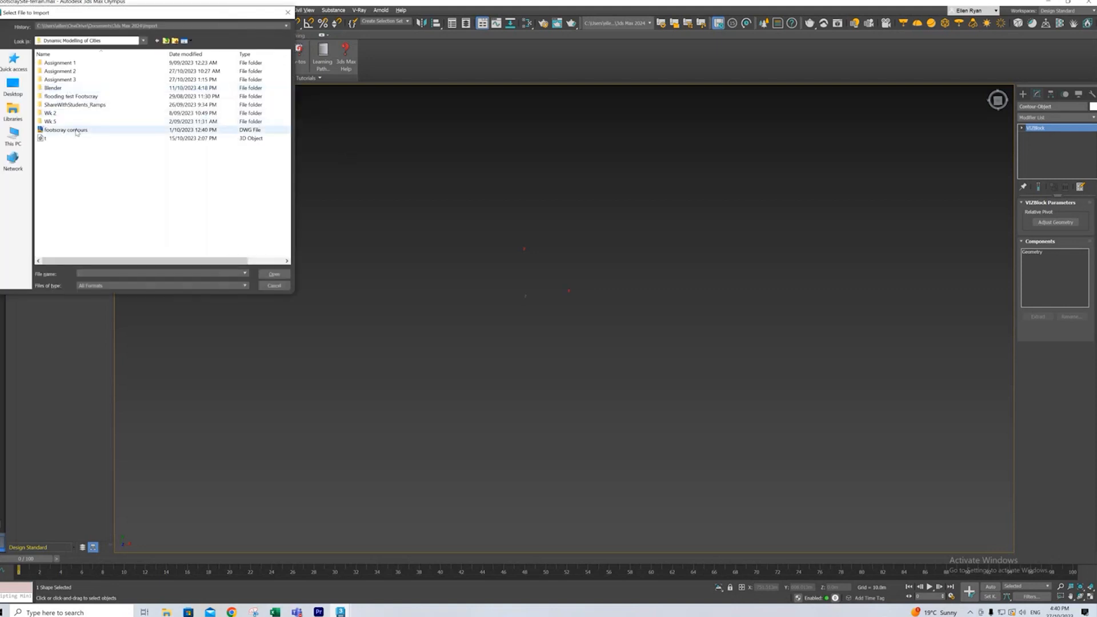
Step: Pick the footscray contours DWG and derive primitives as One Object
left_click(273, 273)
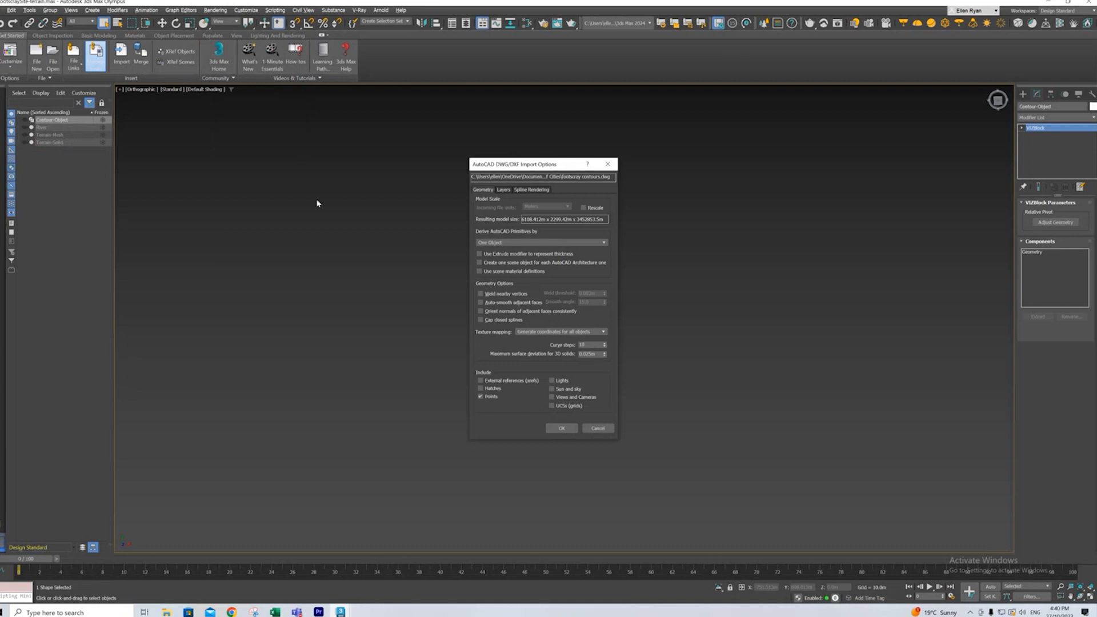
mouse_move(438, 570)
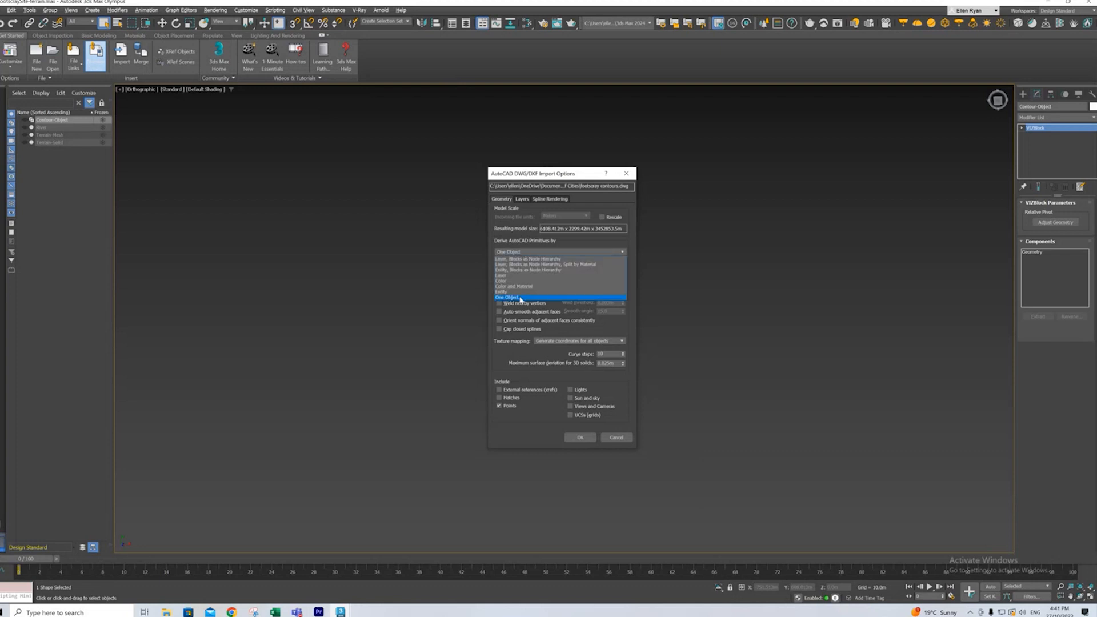
left_click(504, 297)
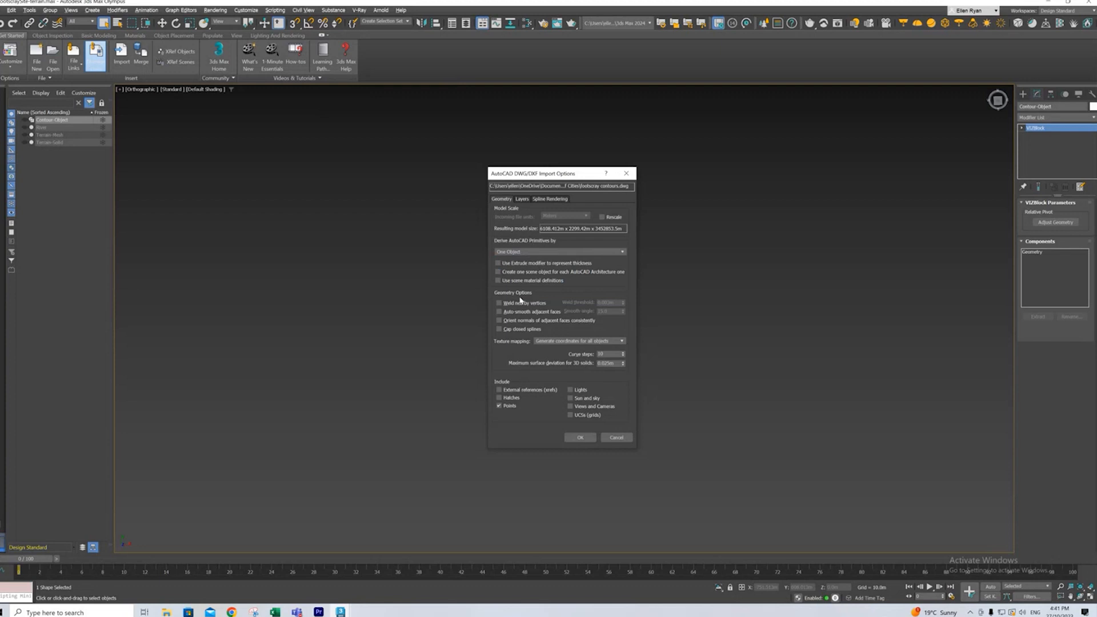
mouse_move(490, 169)
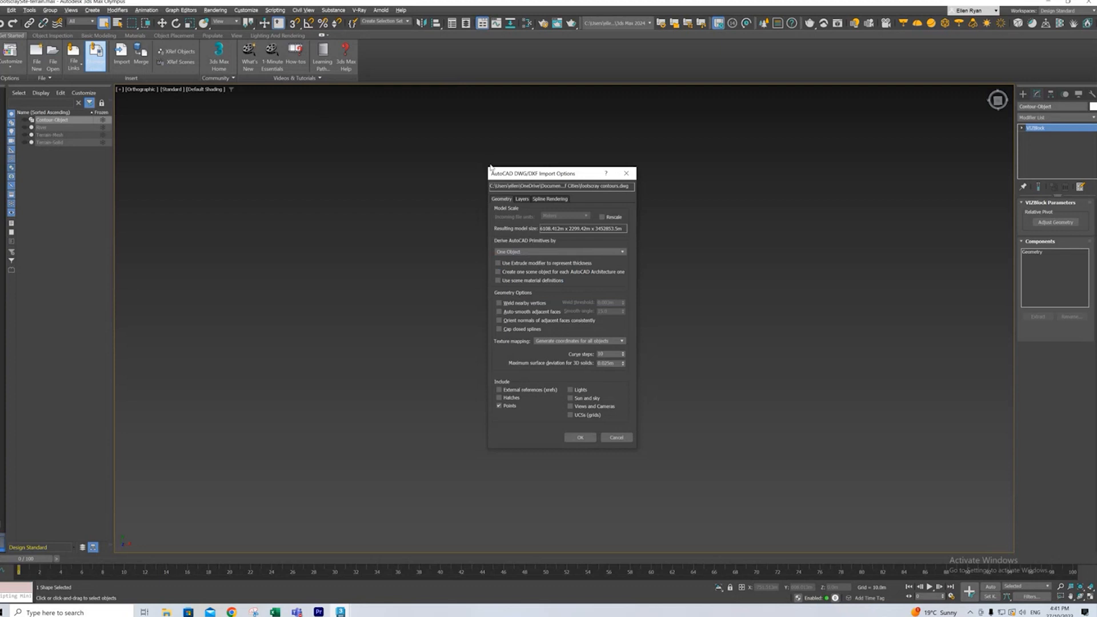
mouse_move(550, 352)
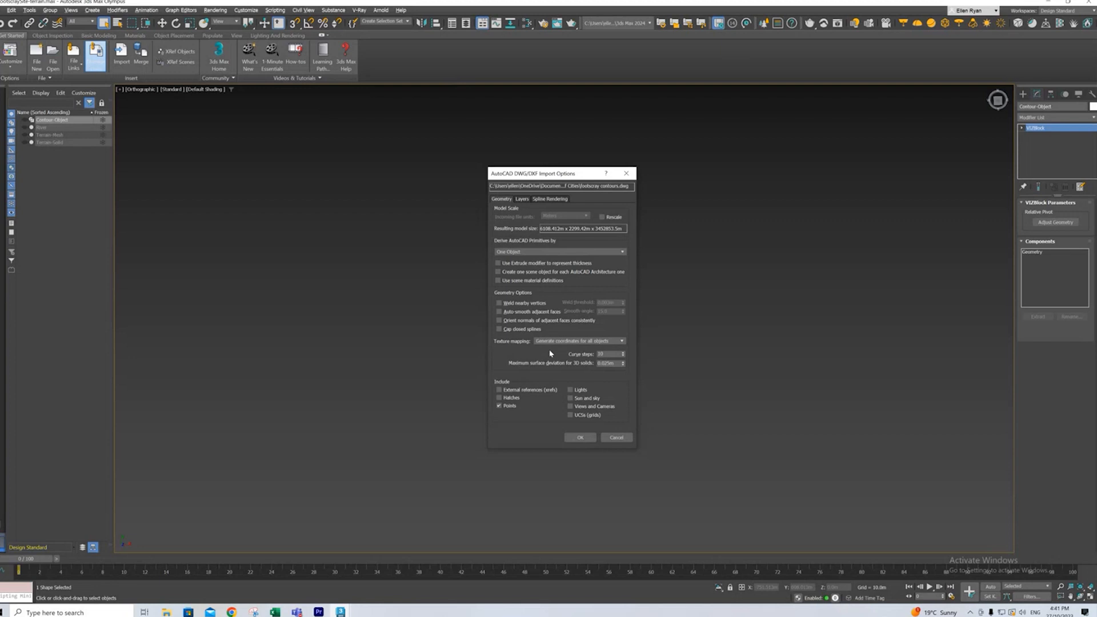
Step: Confirm the DWG import, then select the imported contour lines
left_click(579, 437)
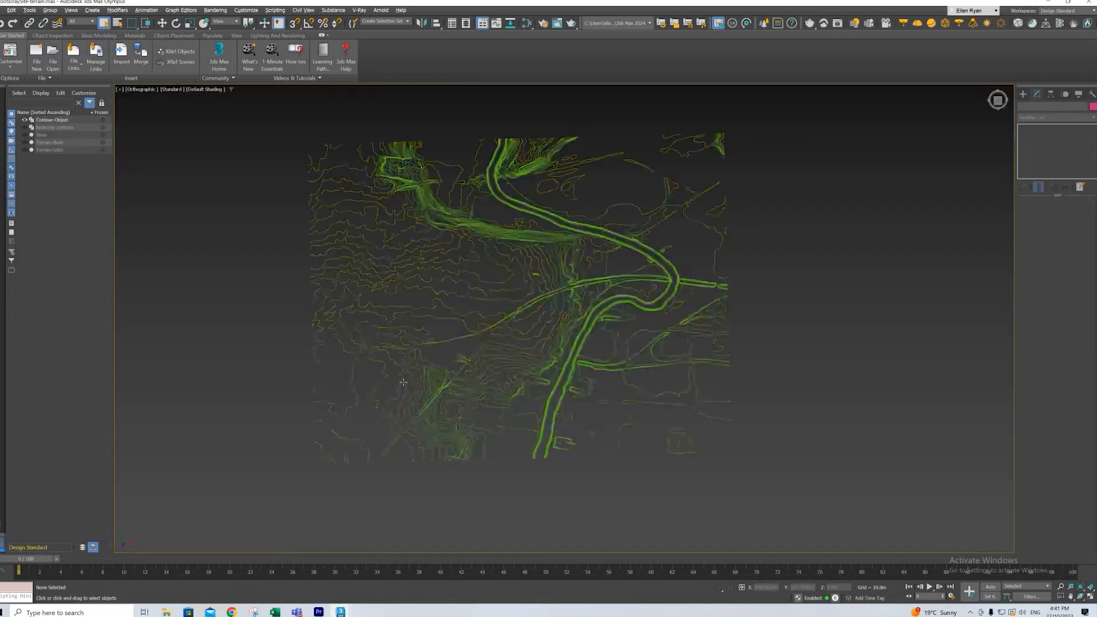
left_click(43, 121)
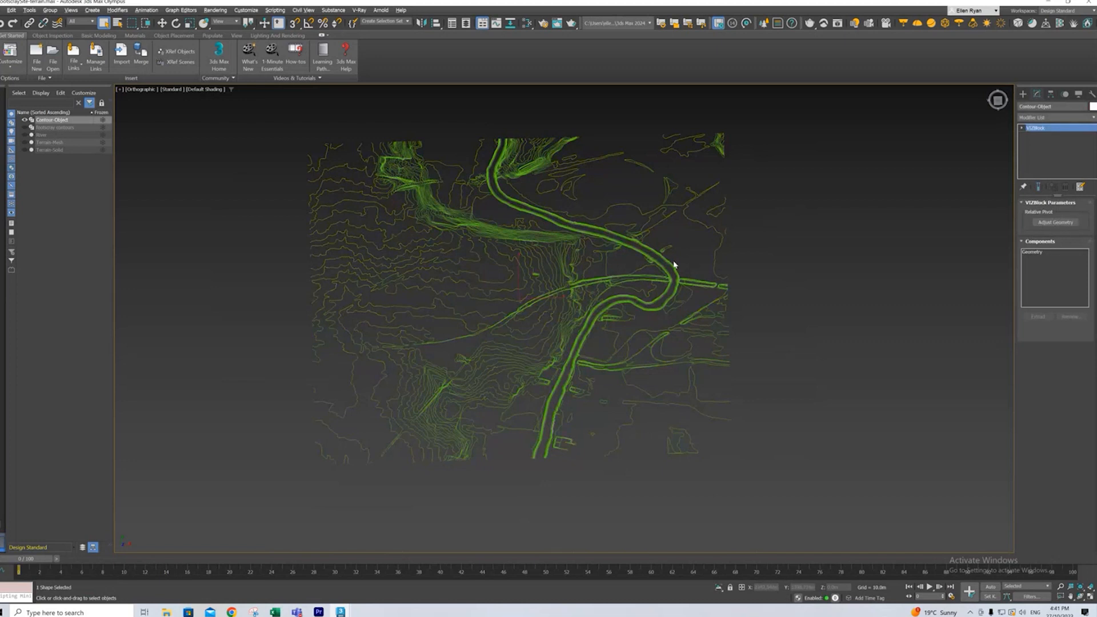
left_click(537, 408)
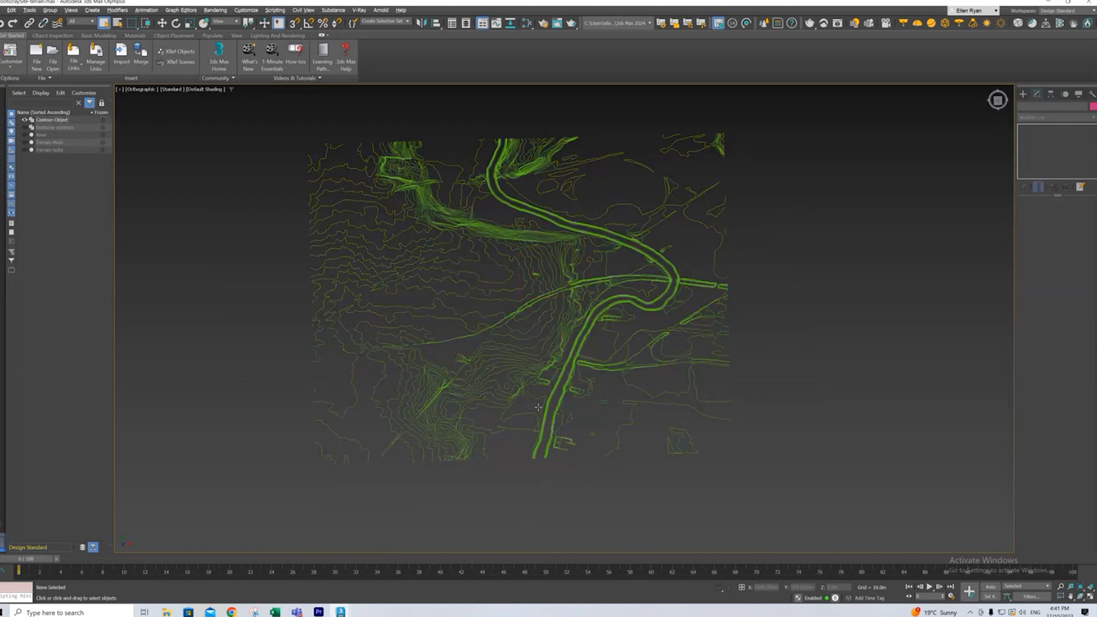
mouse_move(470, 465)
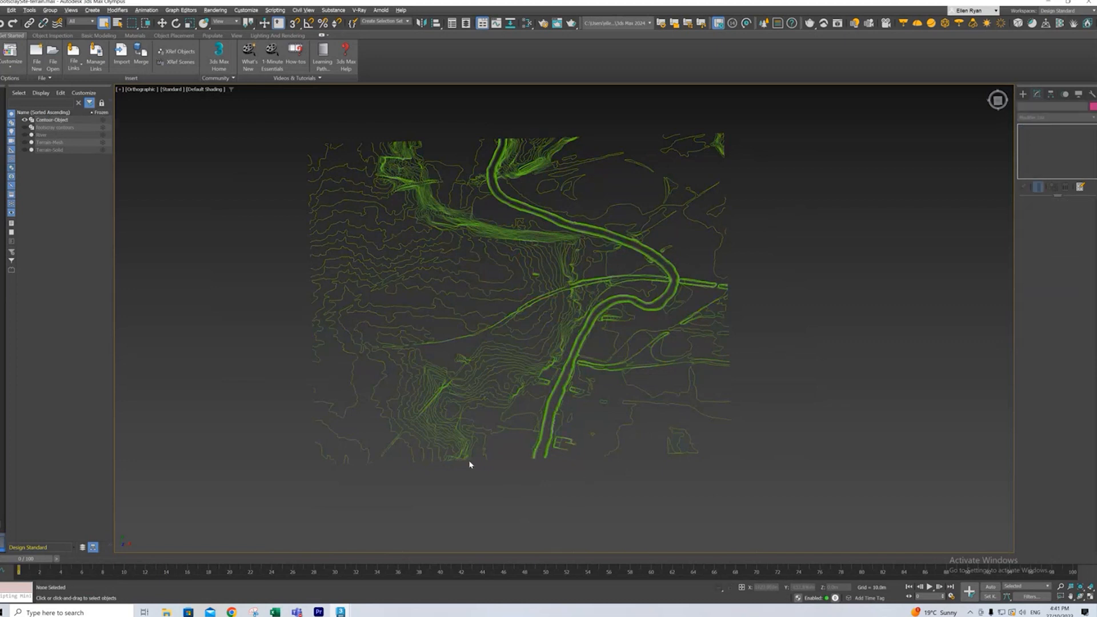
left_click(43, 120)
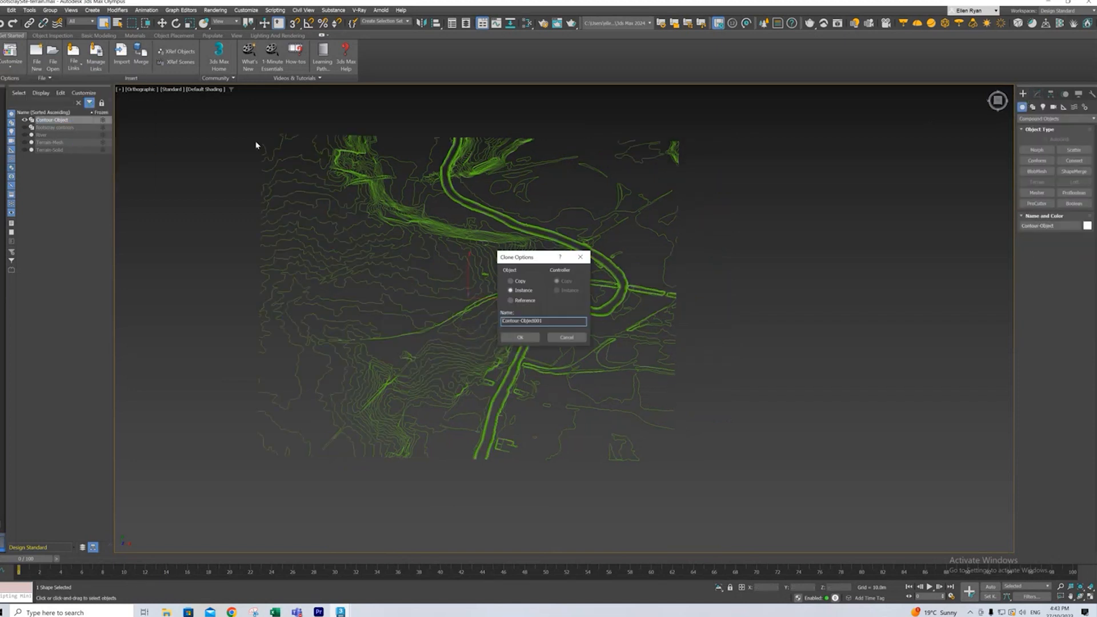
Step: Clone the contours as an independent Copy named Contour-Object001
left_click(508, 280)
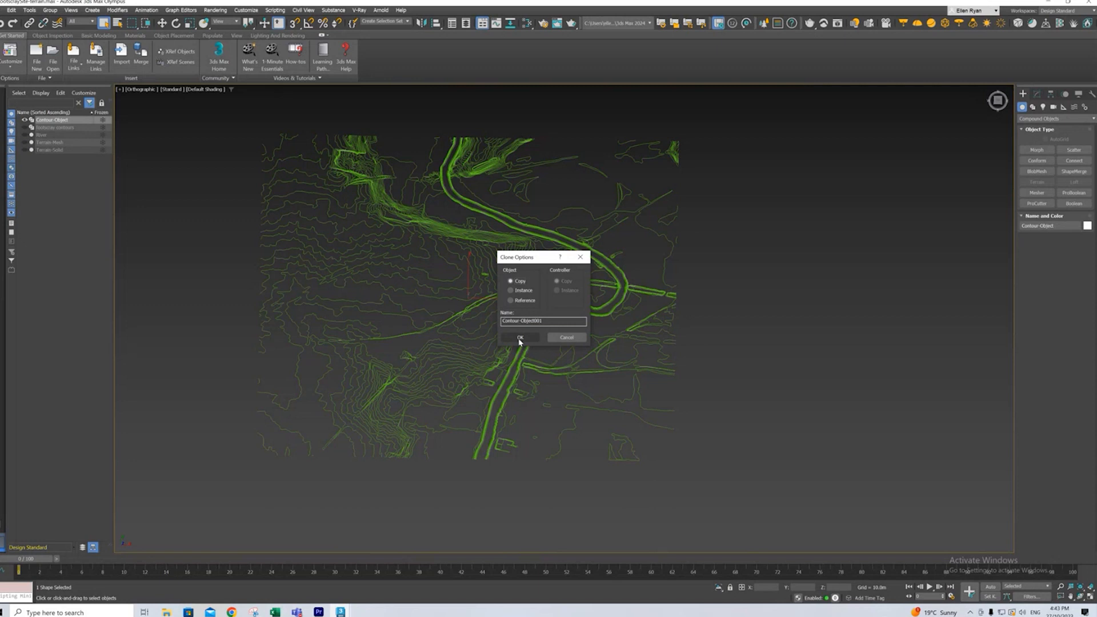
left_click(520, 337)
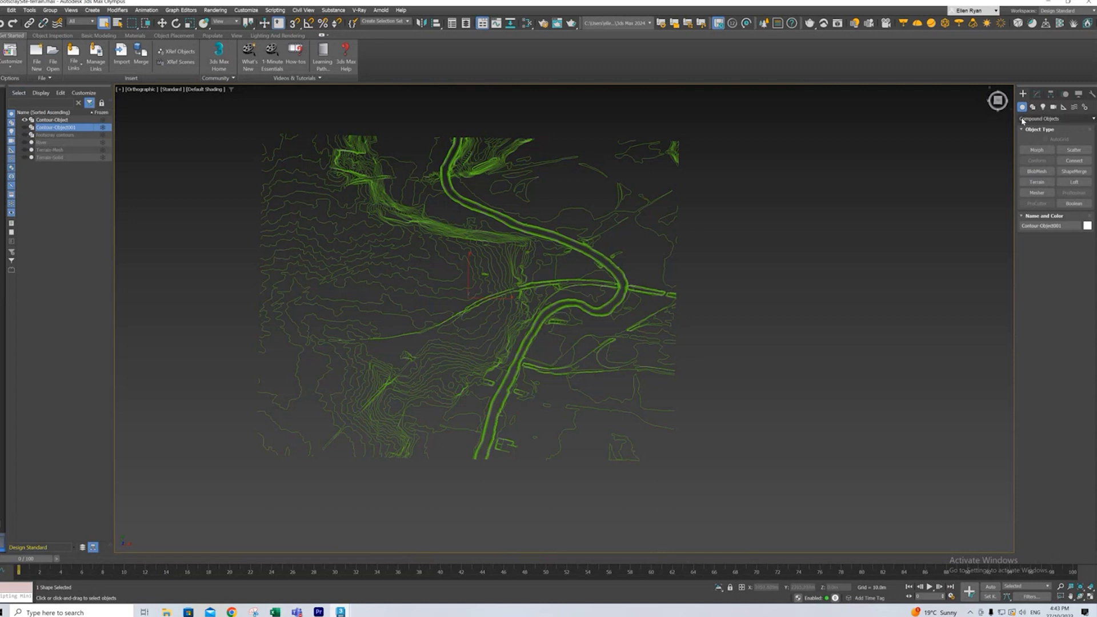
mouse_move(660, 278)
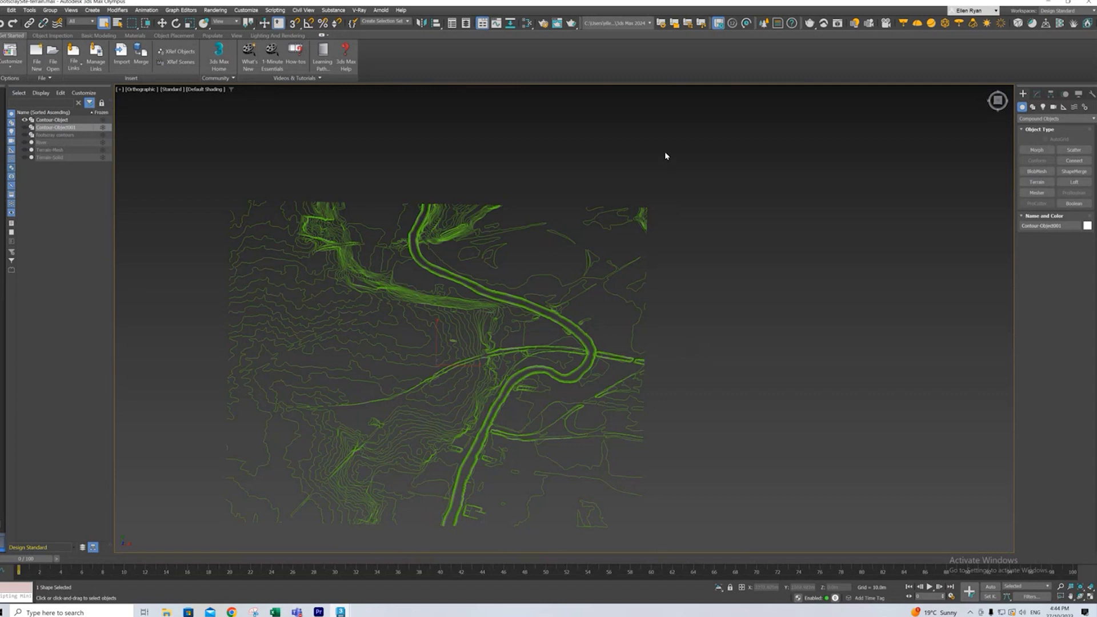
mouse_move(652, 153)
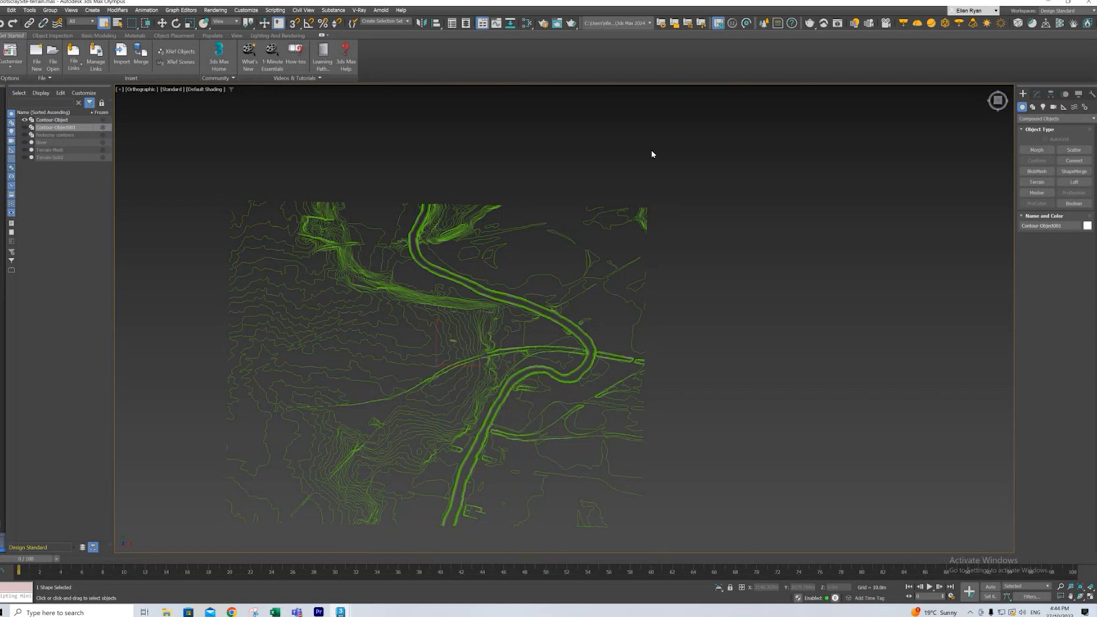
mouse_move(451, 532)
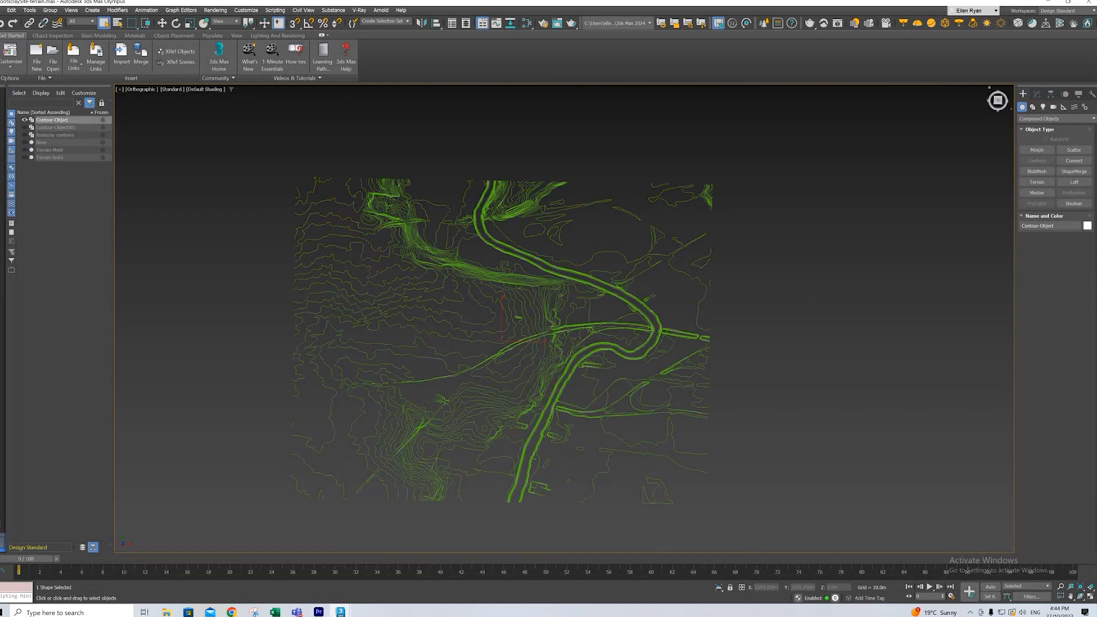
Step: Create a Compound Objects Terrain from Contour-Object
left_click(1053, 118)
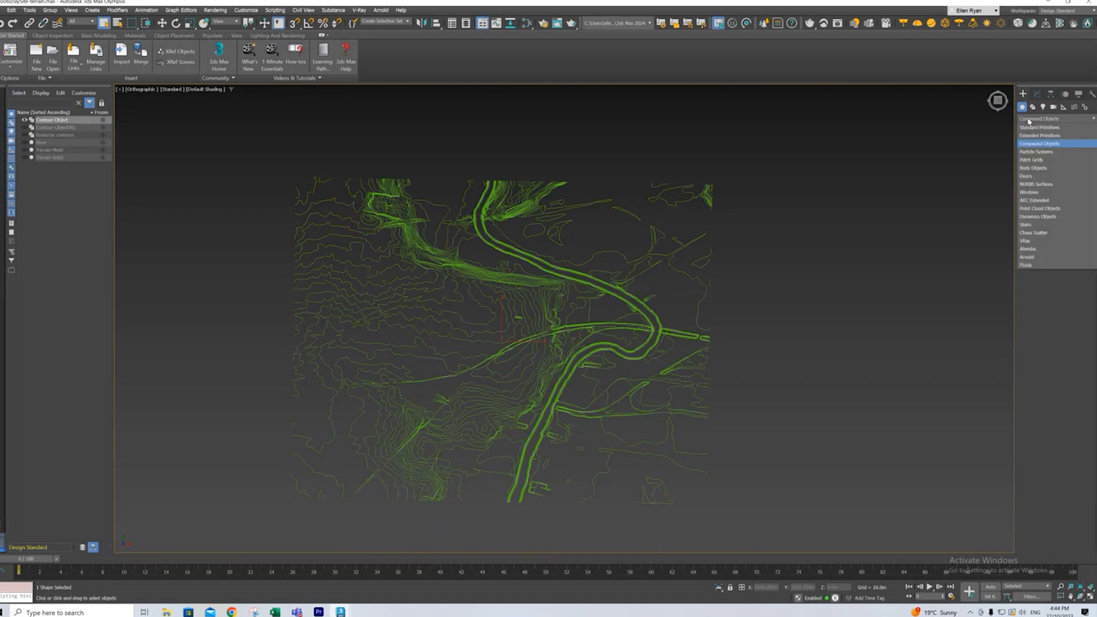
left_click(1038, 141)
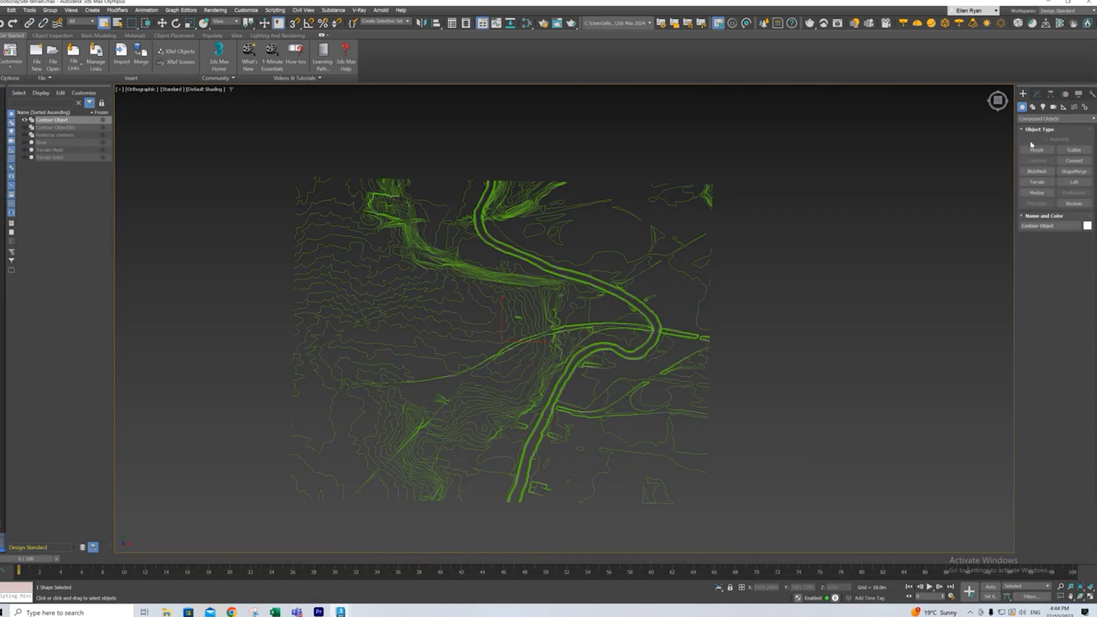
left_click(1035, 181)
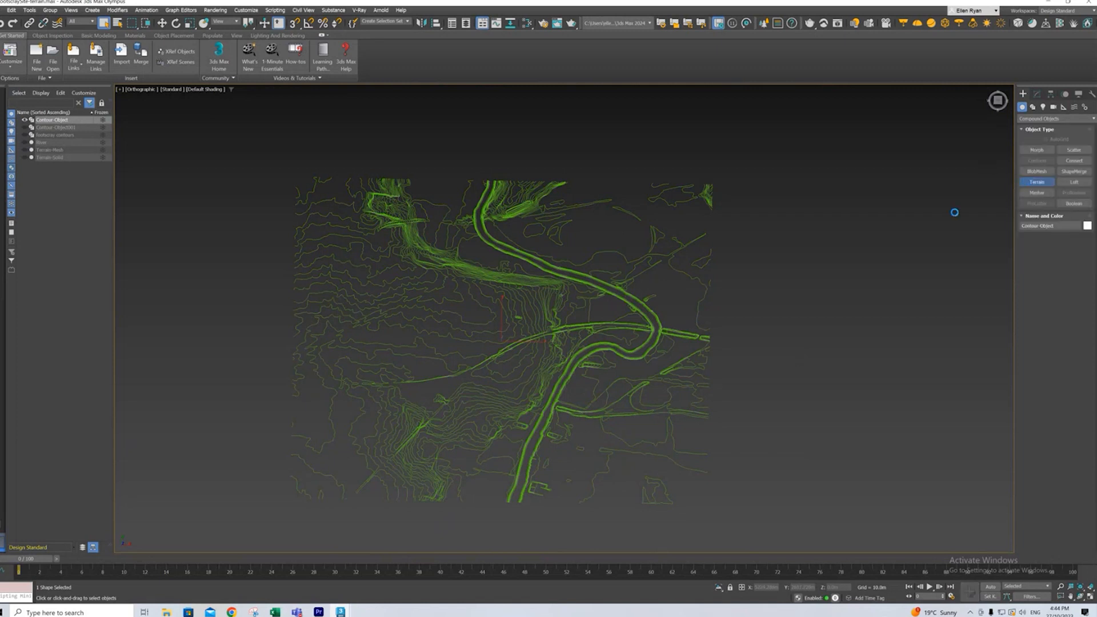
left_click(1032, 181)
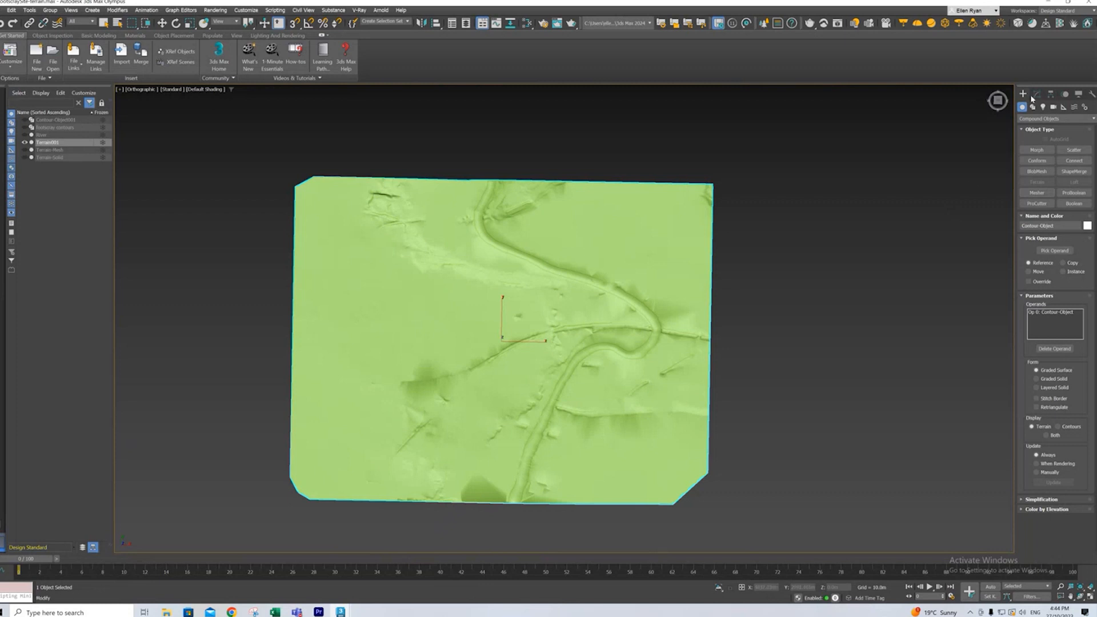
Step: Unhide Contour-Object001 over the terrain and reselect Terrain001
left_click(1037, 94)
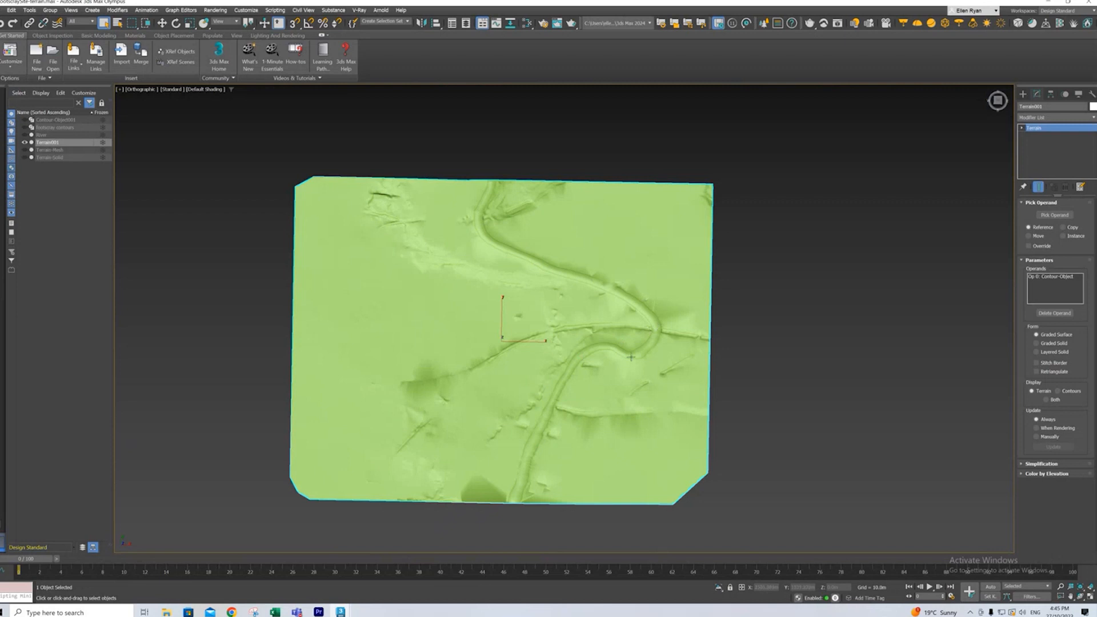
mouse_move(539, 382)
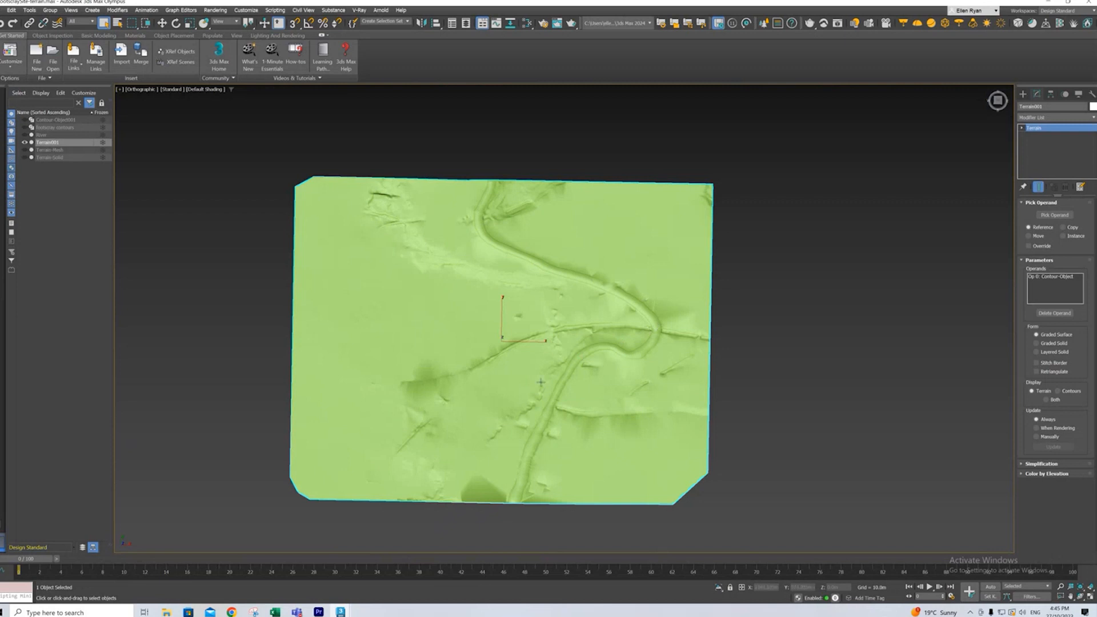
mouse_move(671, 527)
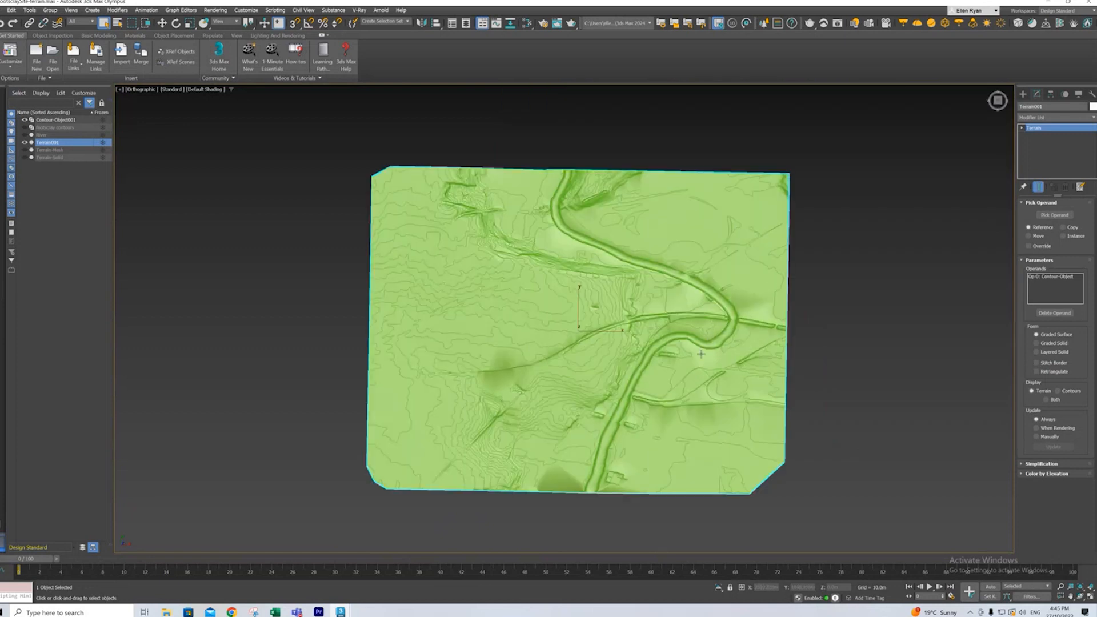
mouse_move(863, 268)
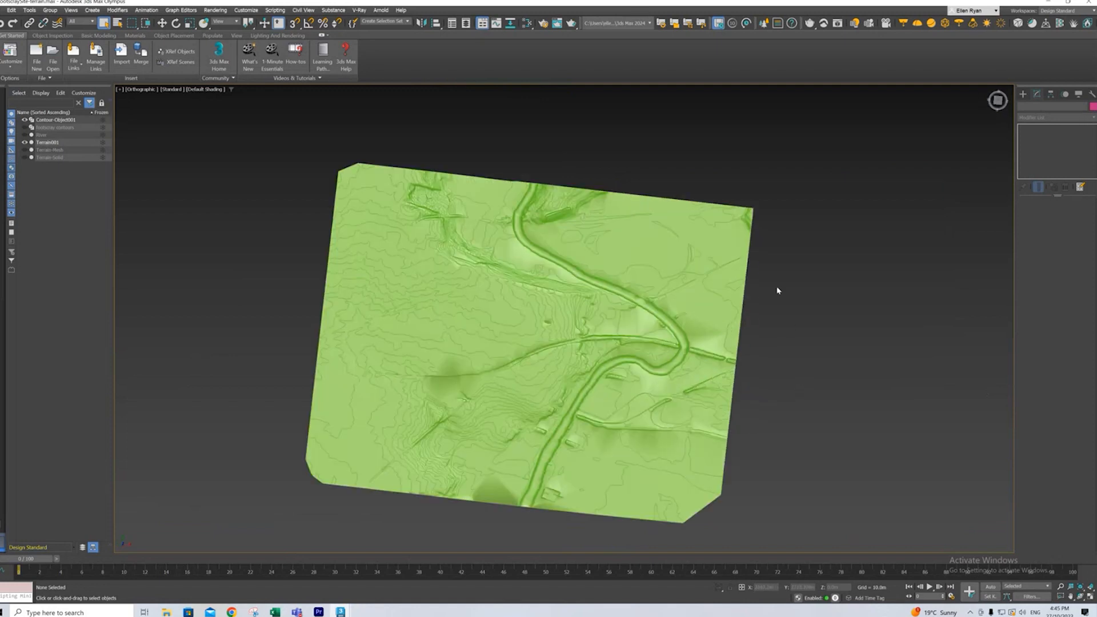
mouse_move(755, 390)
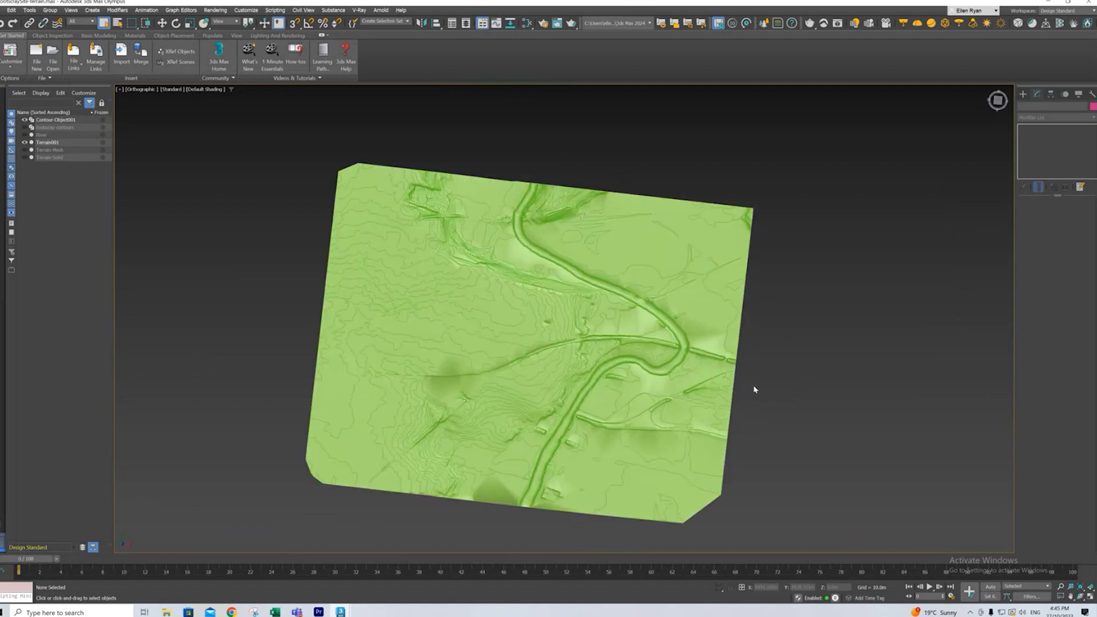
left_click(51, 141)
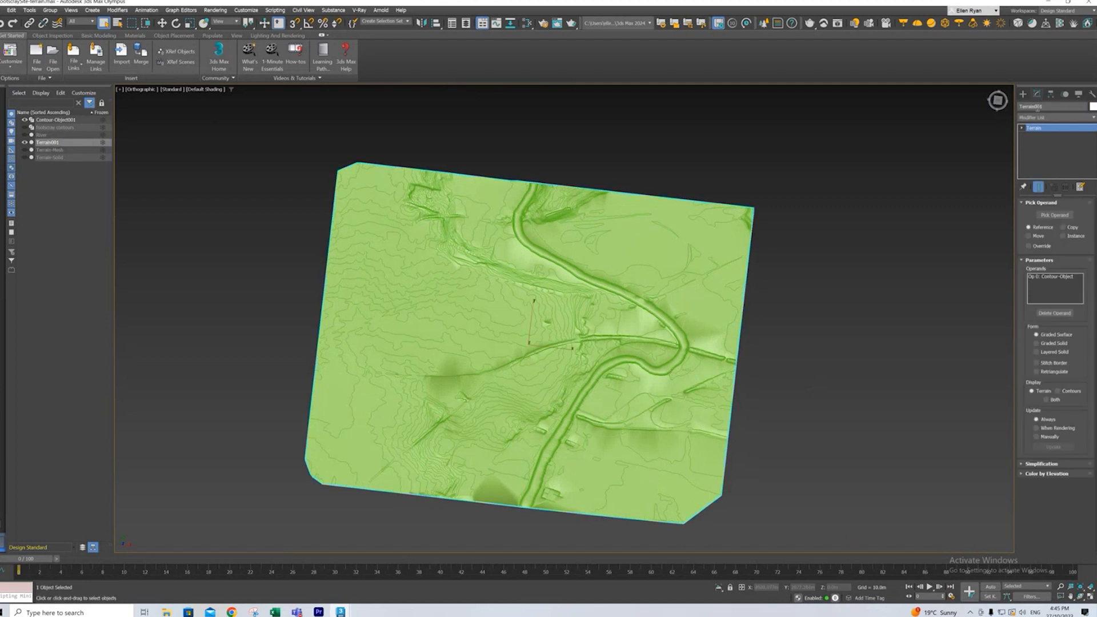
Step: Add a Shell modifier with inner thickness to Terrain001
left_click(1052, 118)
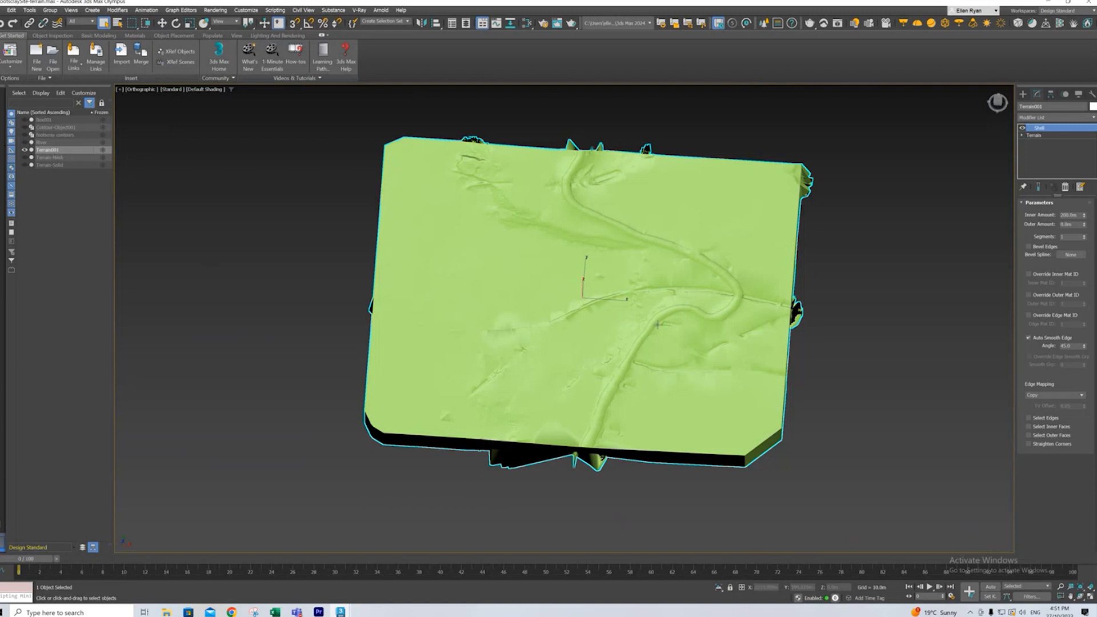
left_click(20, 138)
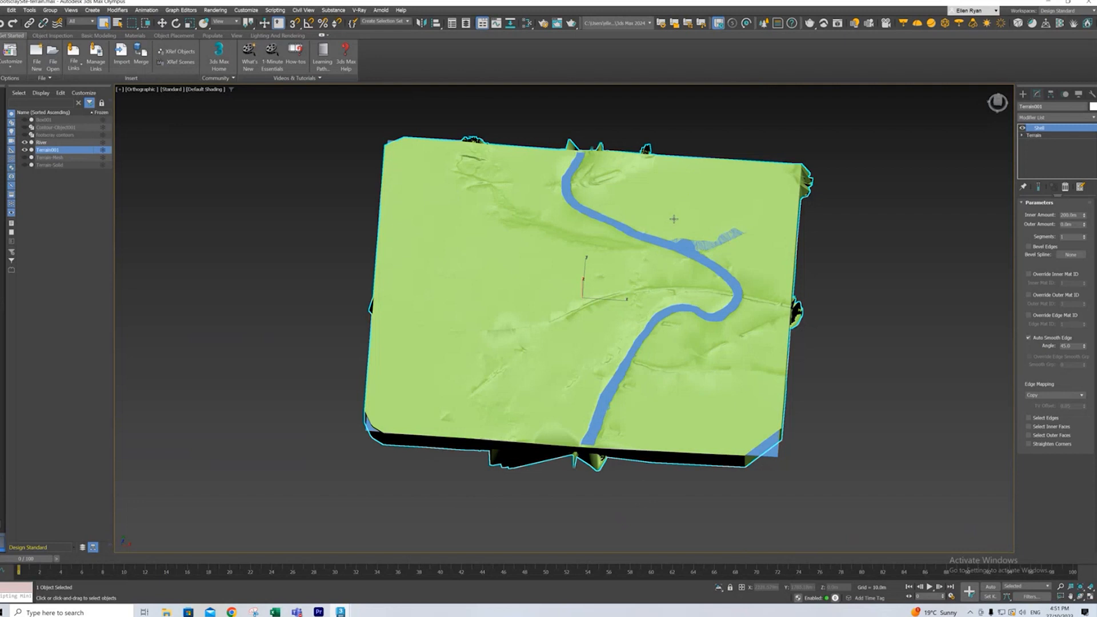
mouse_move(607, 268)
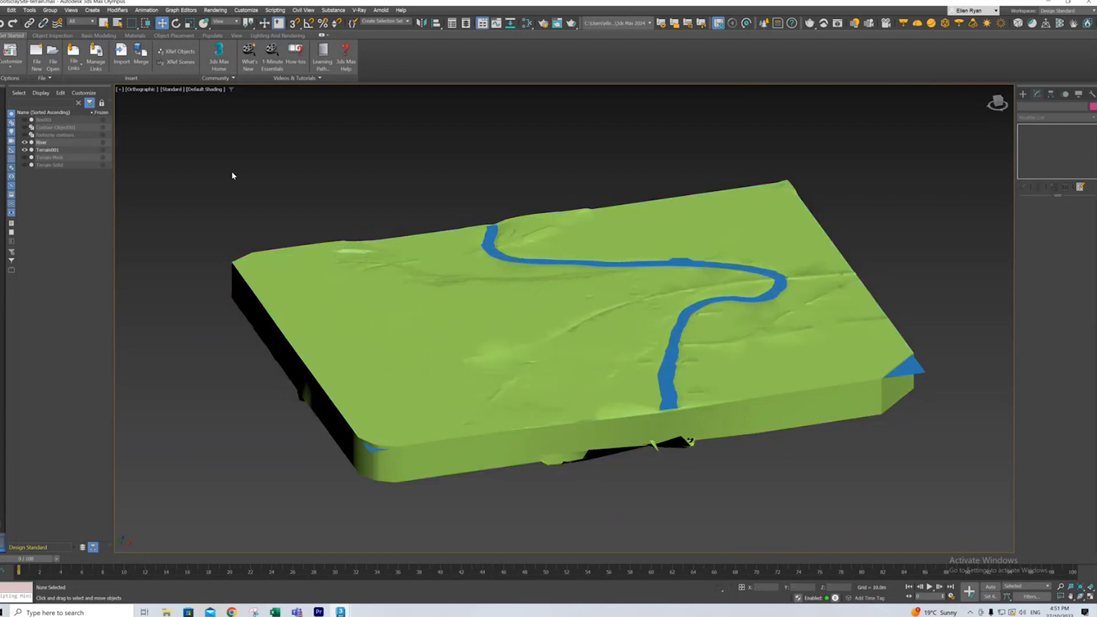
Step: Select the terrain solid with the River plane shown across it
left_click(578, 349)
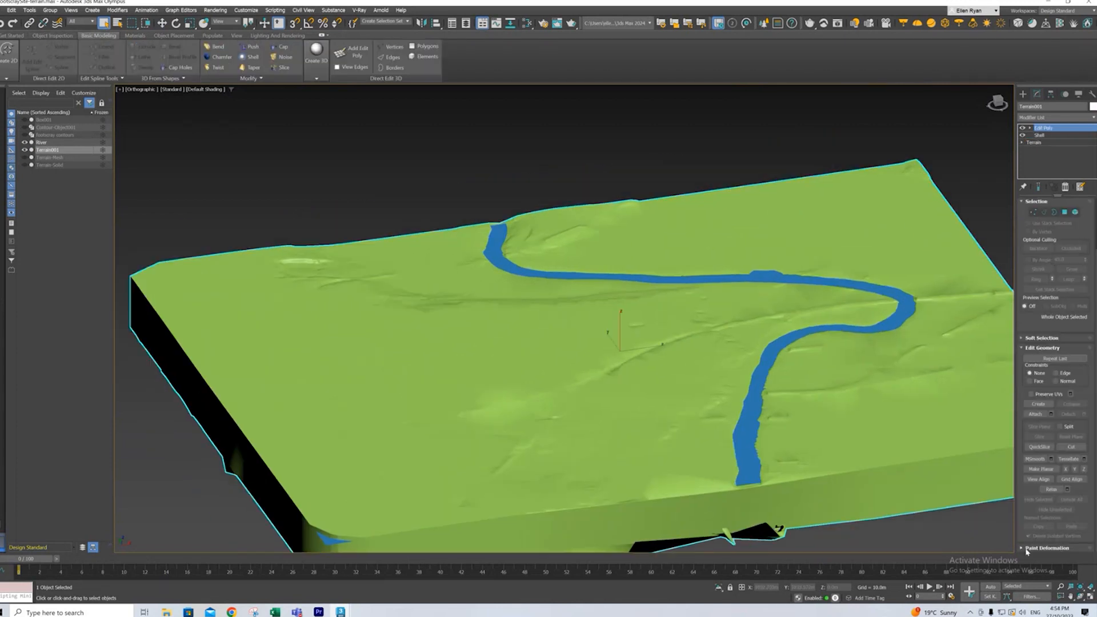
Step: Expand Edit Poly's Paint Deformation rollout for Push/Pull
left_click(1044, 548)
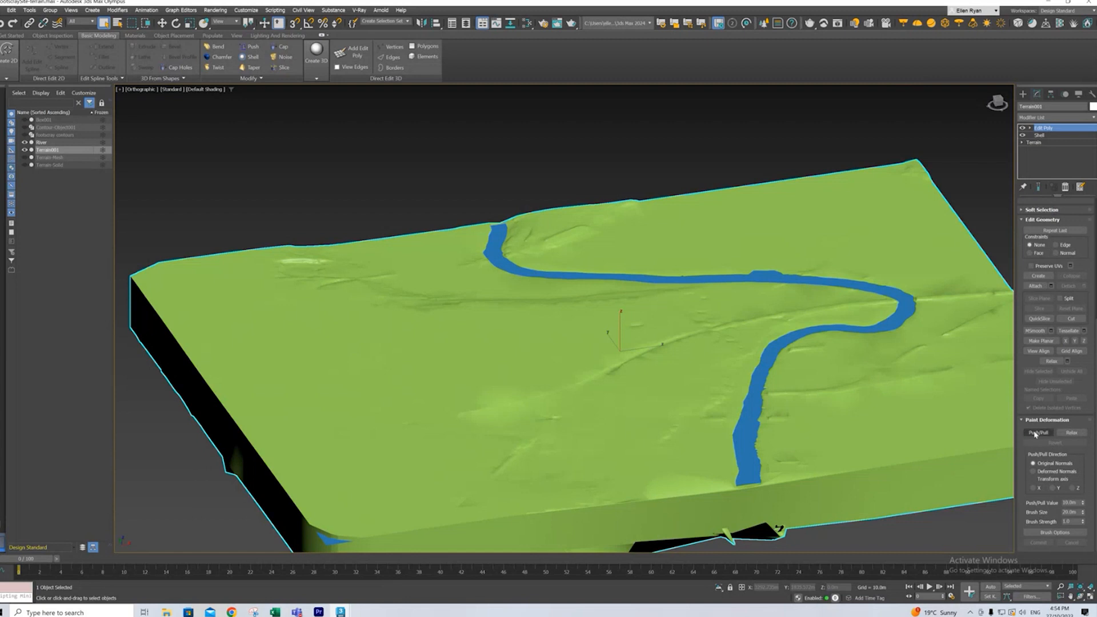